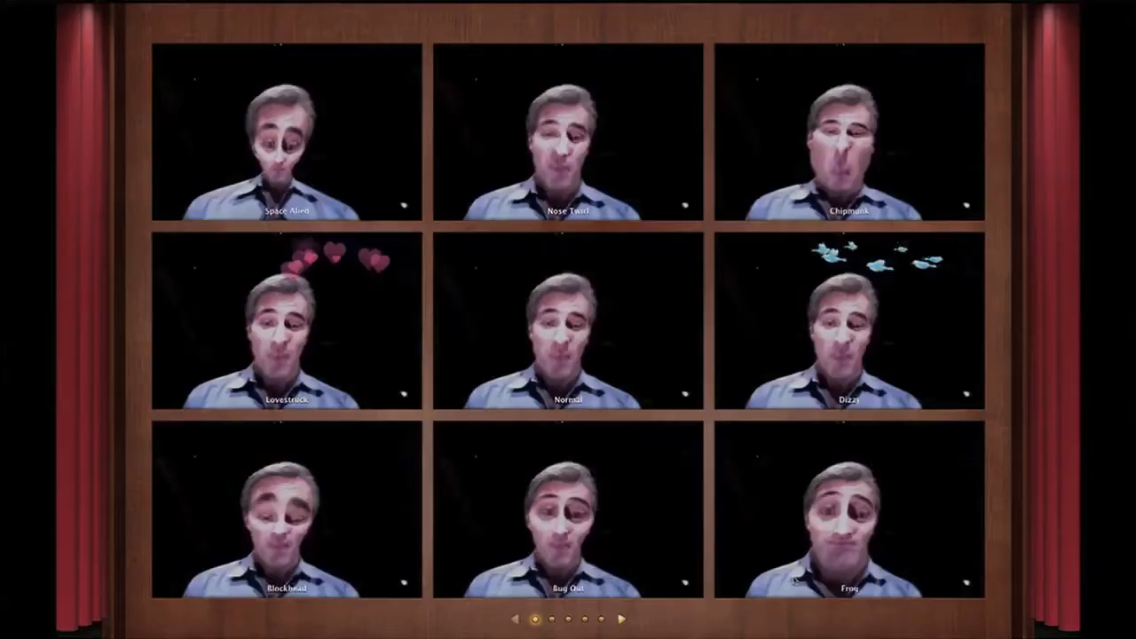
- Show Photo Booth's effect previews: Space Alien, Lovestruck, Dizzy and Frog
left_click(568, 333)
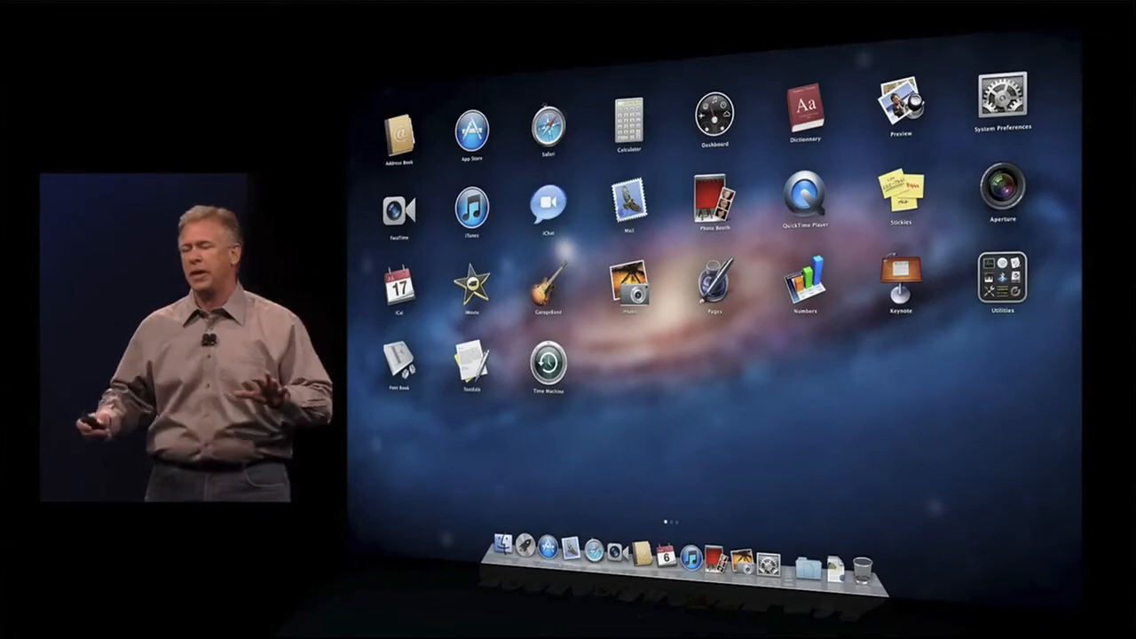
- Swipe to Launchpad's second page with Twitter, Evernote, Pixelmator and OmniFocus
scroll("left", 3)
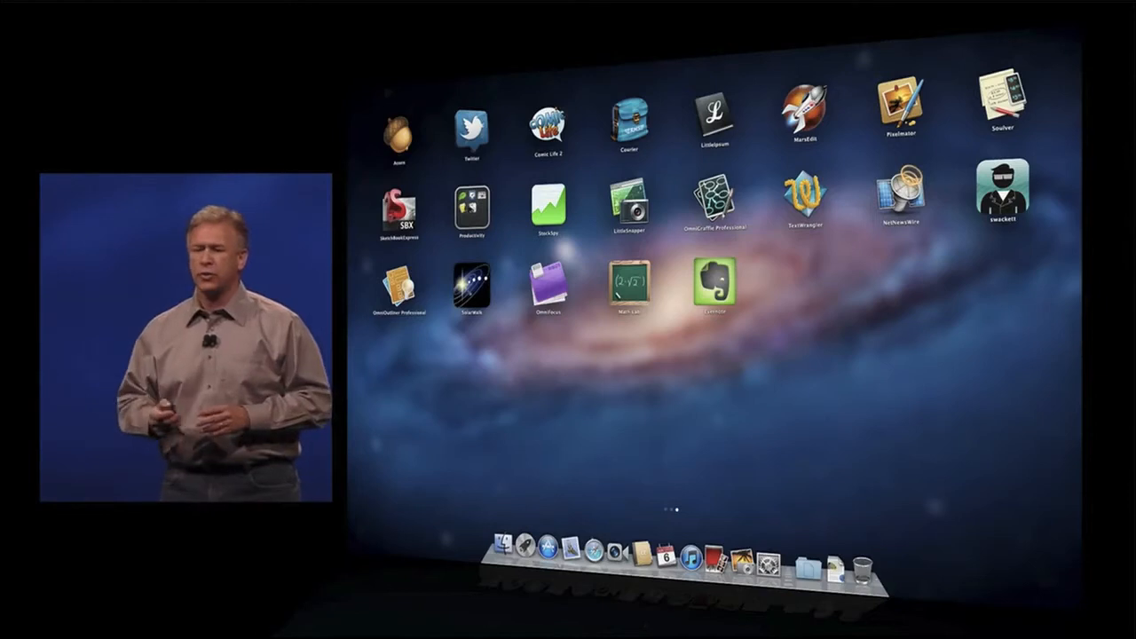
- Expand the Productivity folder to reveal Coda, Things, Bento, OmniPlan and Scrivener
left_click(472, 209)
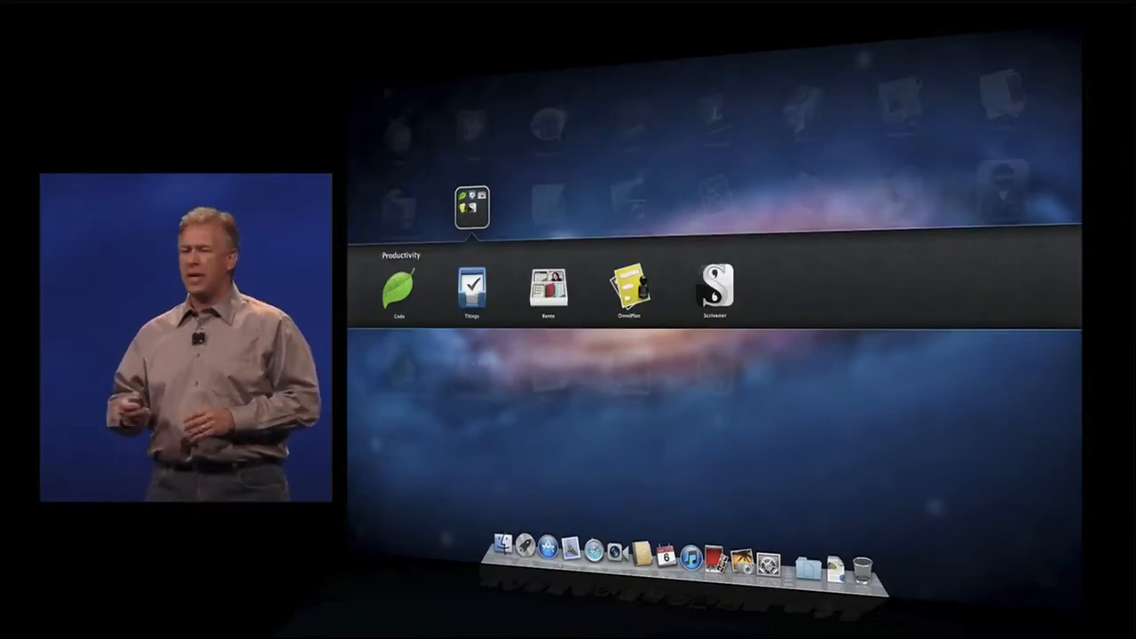
left_click(472, 207)
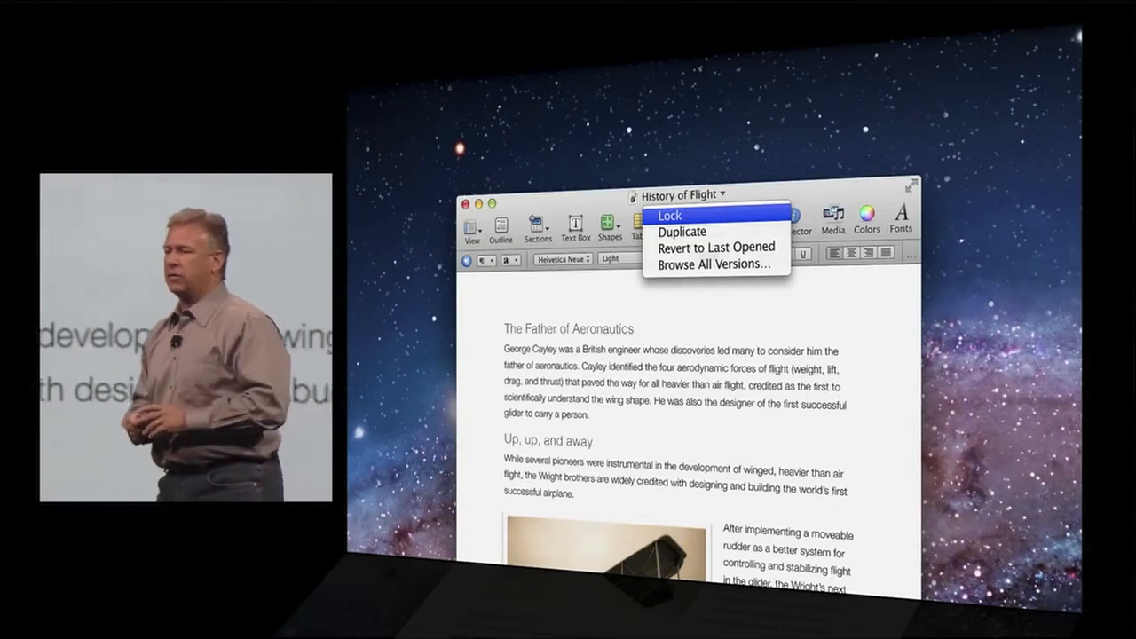
mouse_move(682, 232)
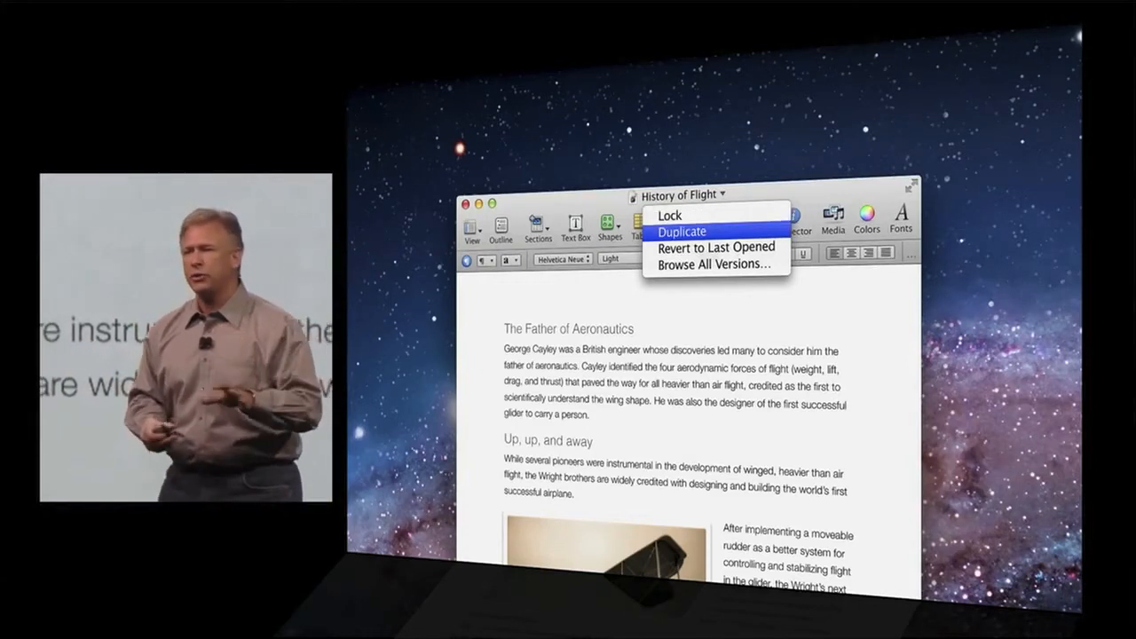
- Duplicate the History of Flight document from its title bar menu
left_click(681, 231)
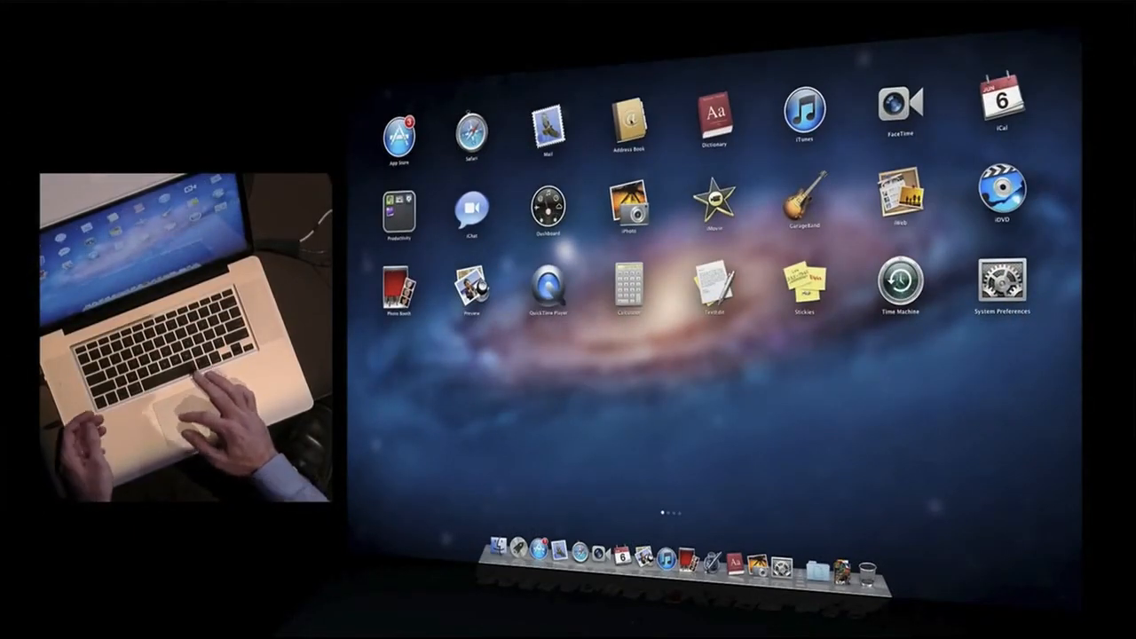
- Open Launchpad to display the full grid of installed apps
left_click(626, 120)
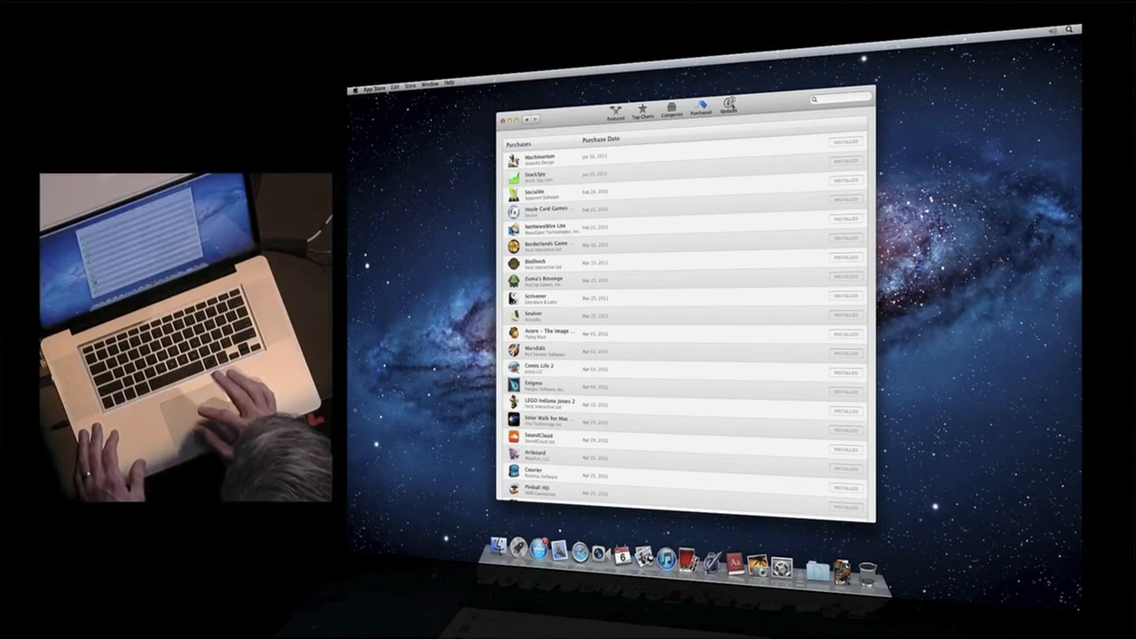
- Switch to the Featured storefront headlined by Apps for Writers
left_click(729, 108)
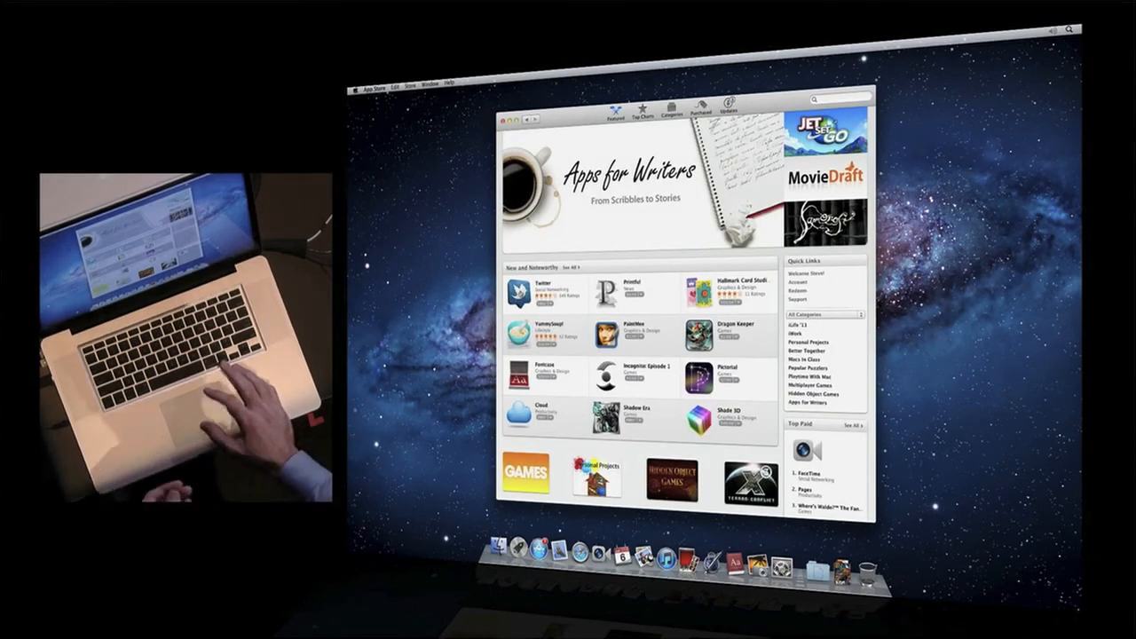
- Open Launchpad from the Dock to see Scrivener, MarsEdit and Twitter
left_click(514, 292)
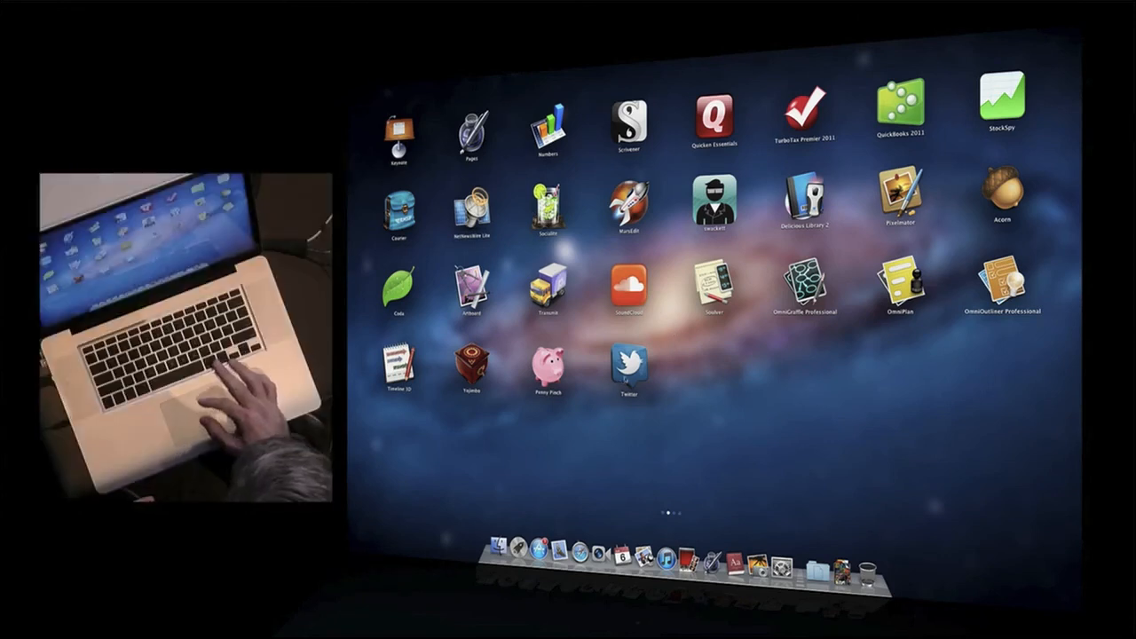
- Move Twitter to page one, group it with iChat in Social Networking, and open it
left_click_drag(629, 366, 591, 288)
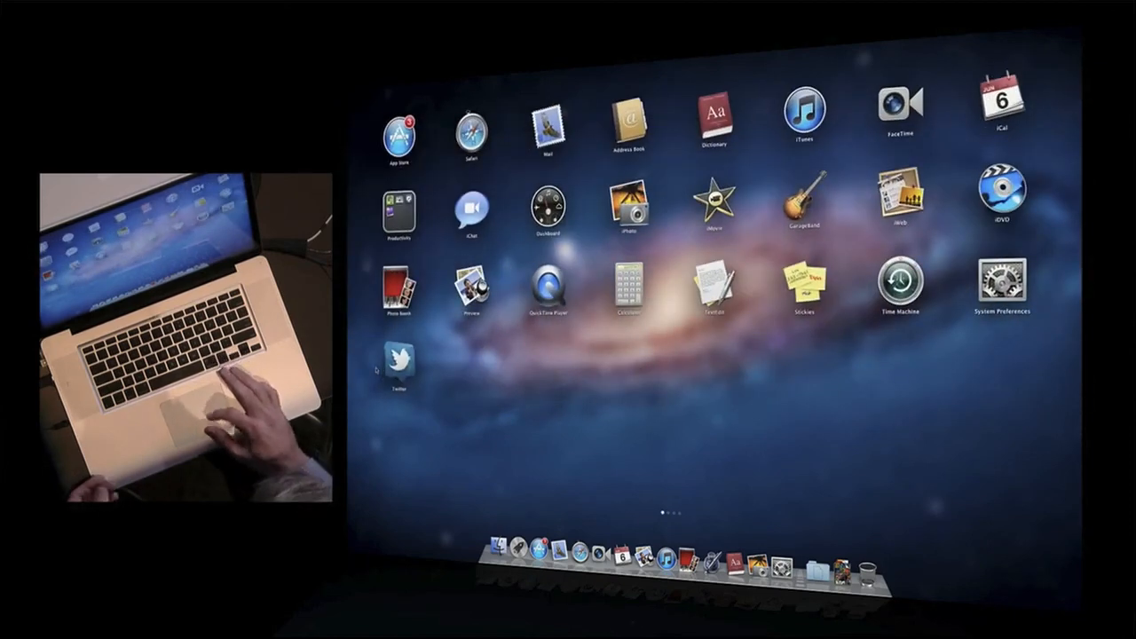
left_click(399, 208)
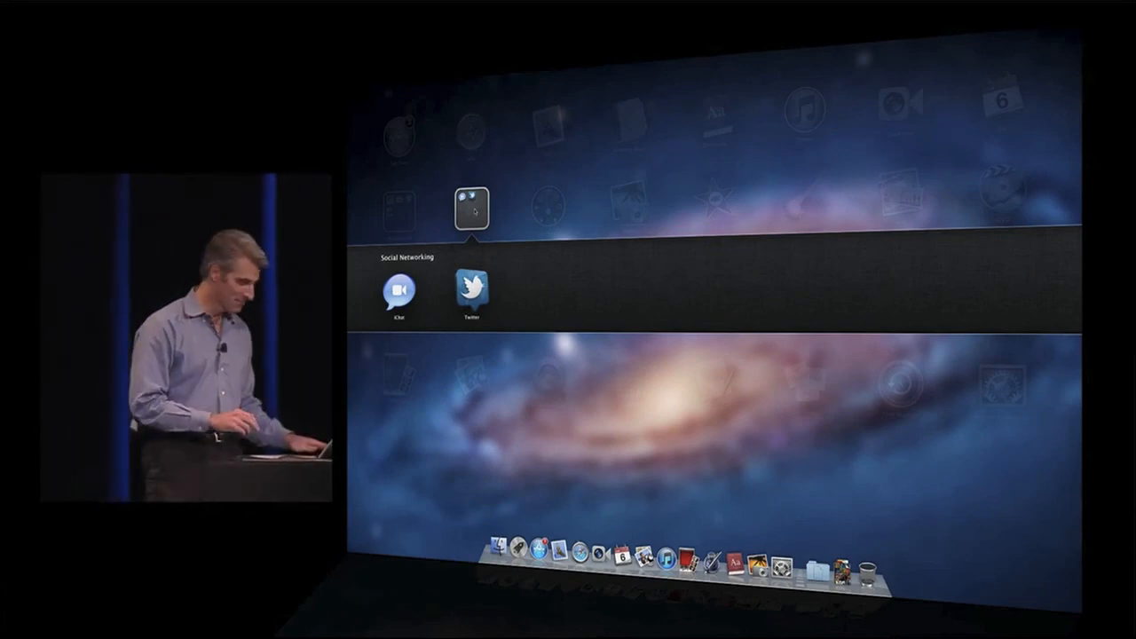
left_click(470, 288)
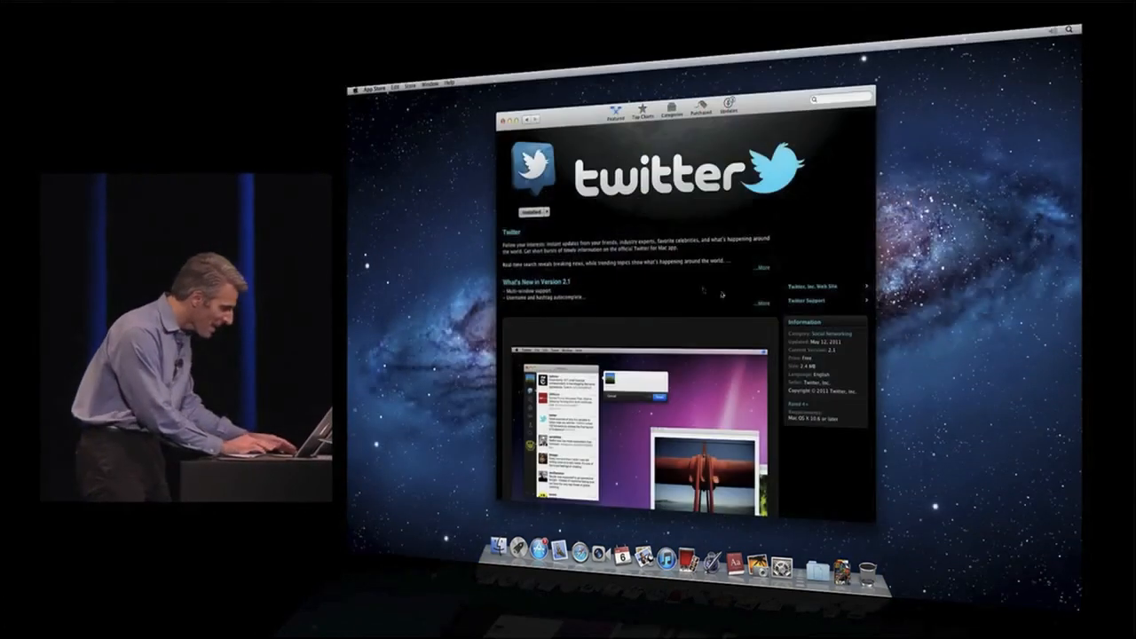